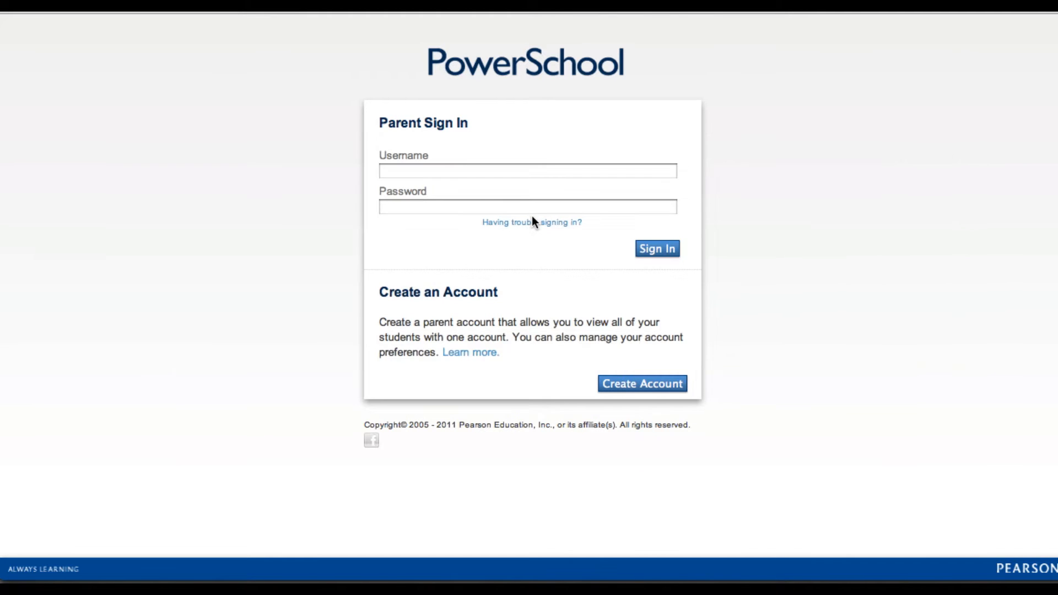
Sign in to the parent portal with the already-entered username and password
click(656, 249)
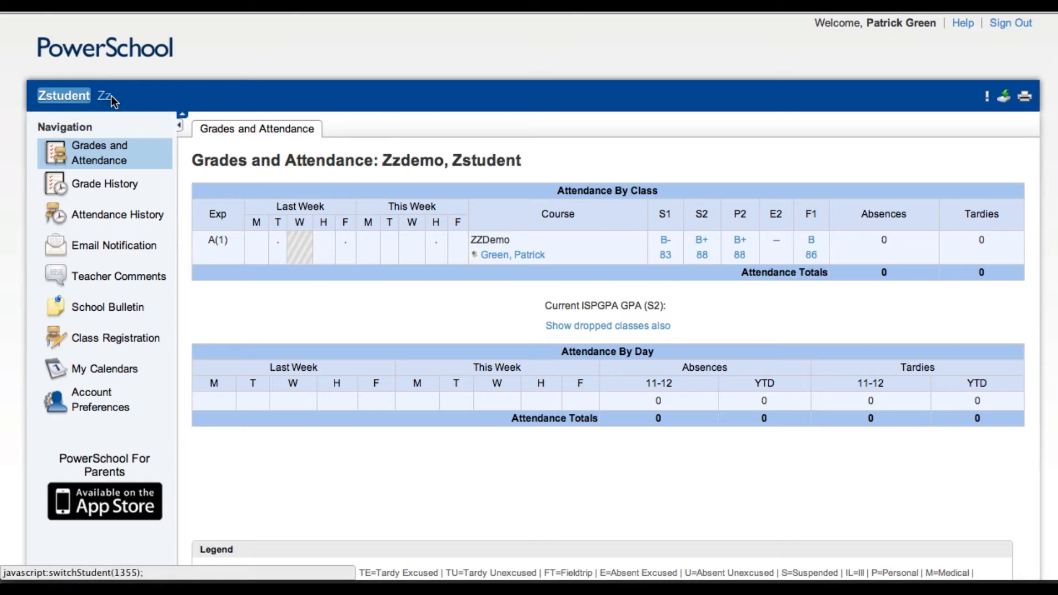
mouse_move(105, 96)
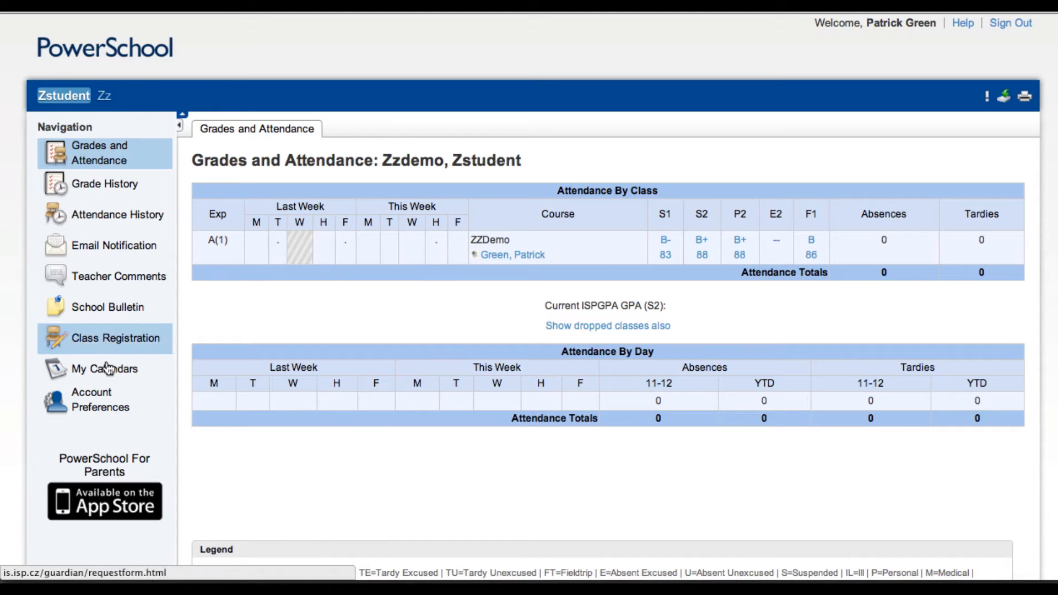
Go to Account Preferences from the Navigation sidebar
click(100, 400)
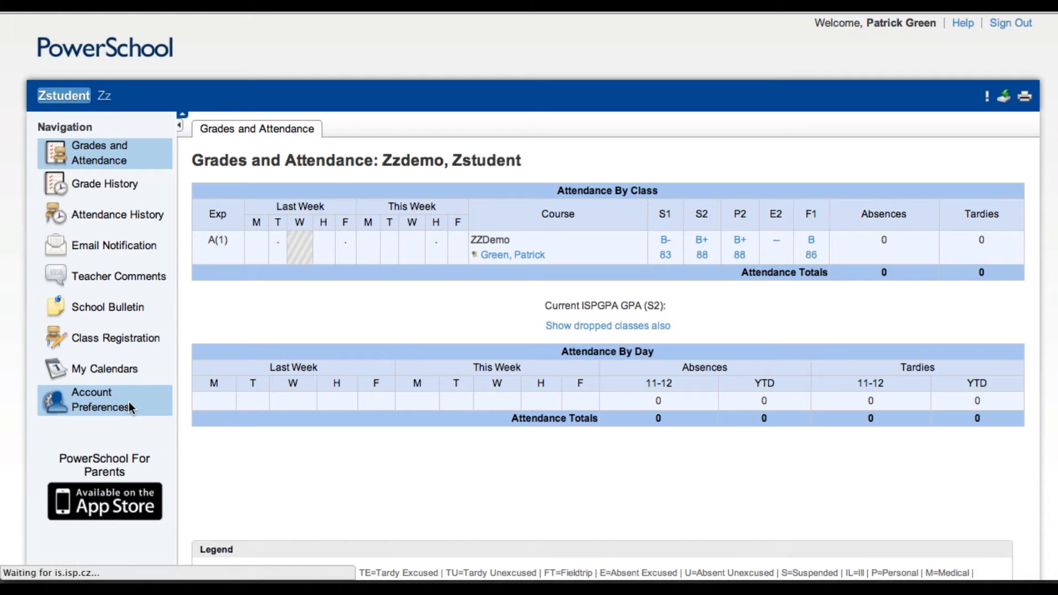
Show the Students tab of Account Preferences, listing the two linked students
click(100, 399)
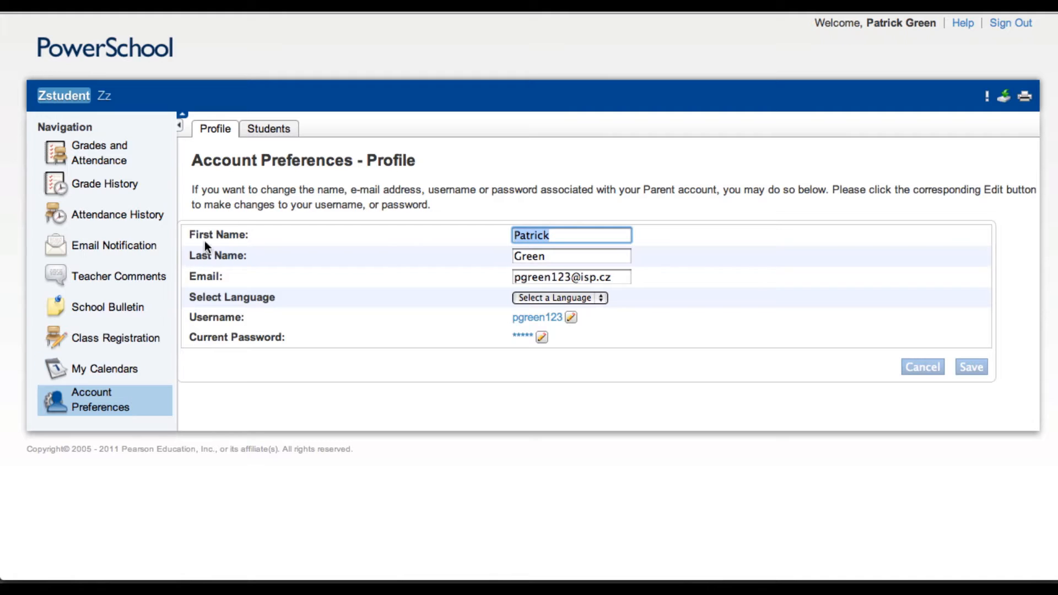
mouse_move(269, 129)
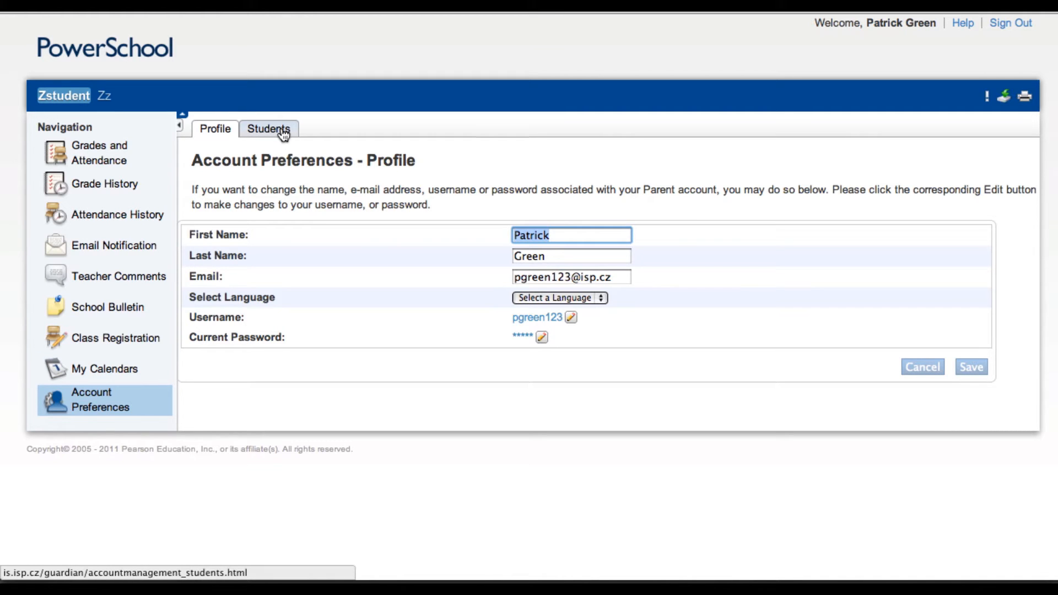
click(269, 129)
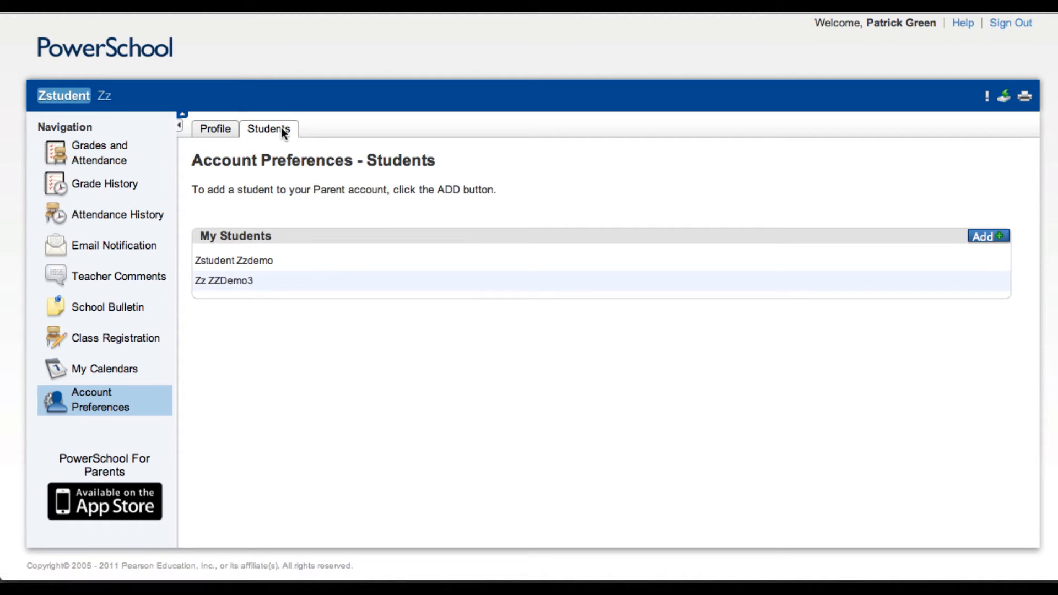
mouse_move(1001, 244)
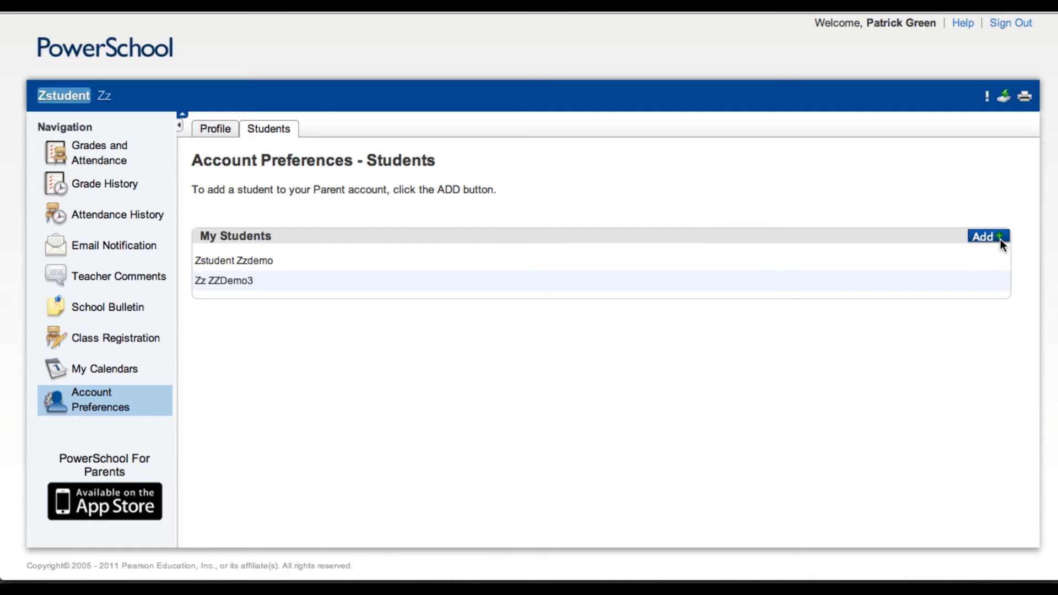
Add a new student with entries '7' and '00', relationship Father, and submit
click(985, 237)
text(50)
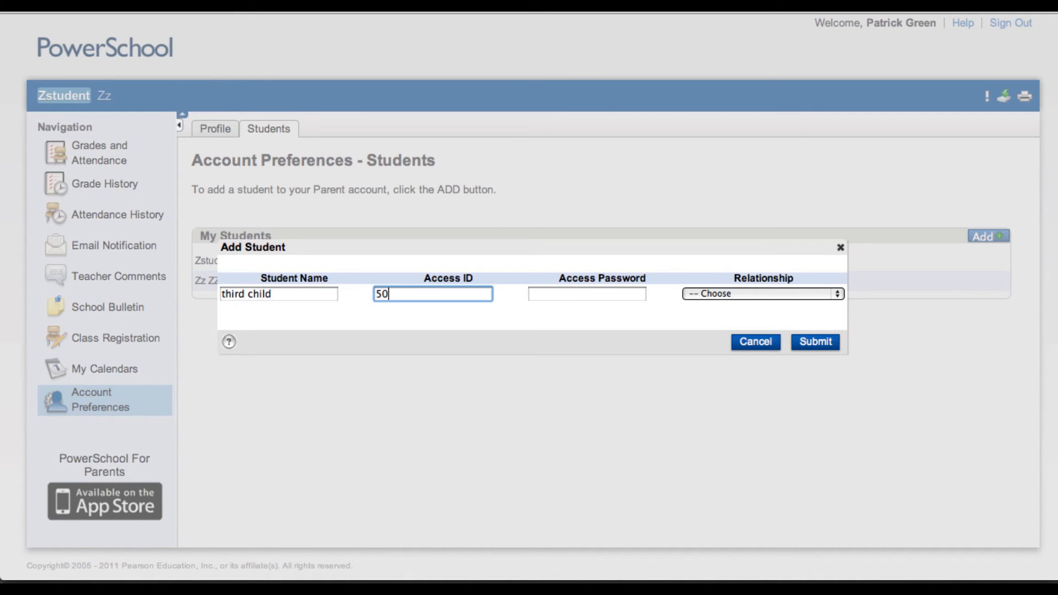
text(7)
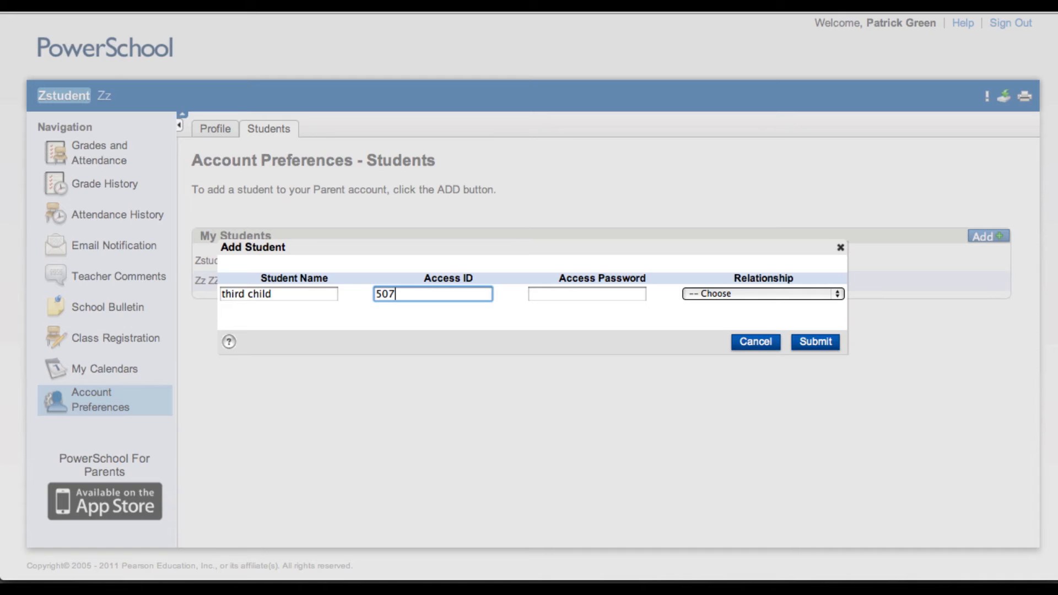
text(00)
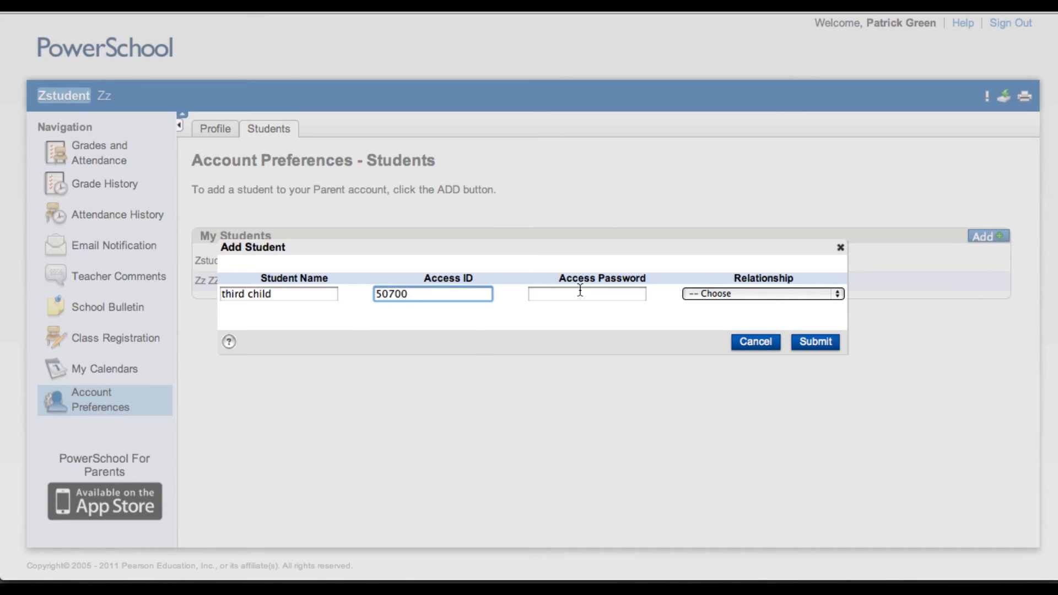
click(586, 294)
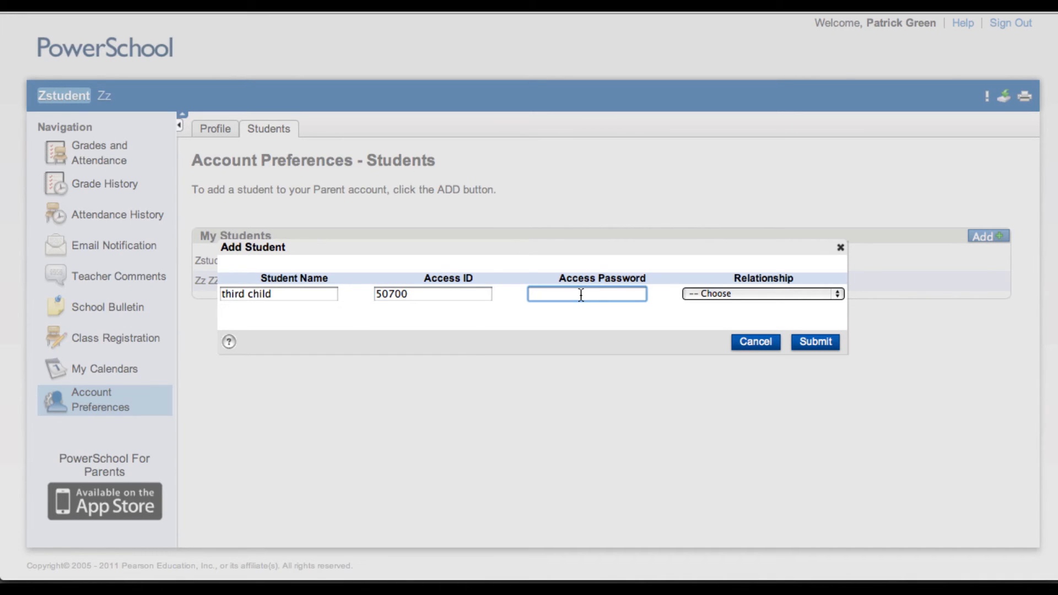
click(761, 294)
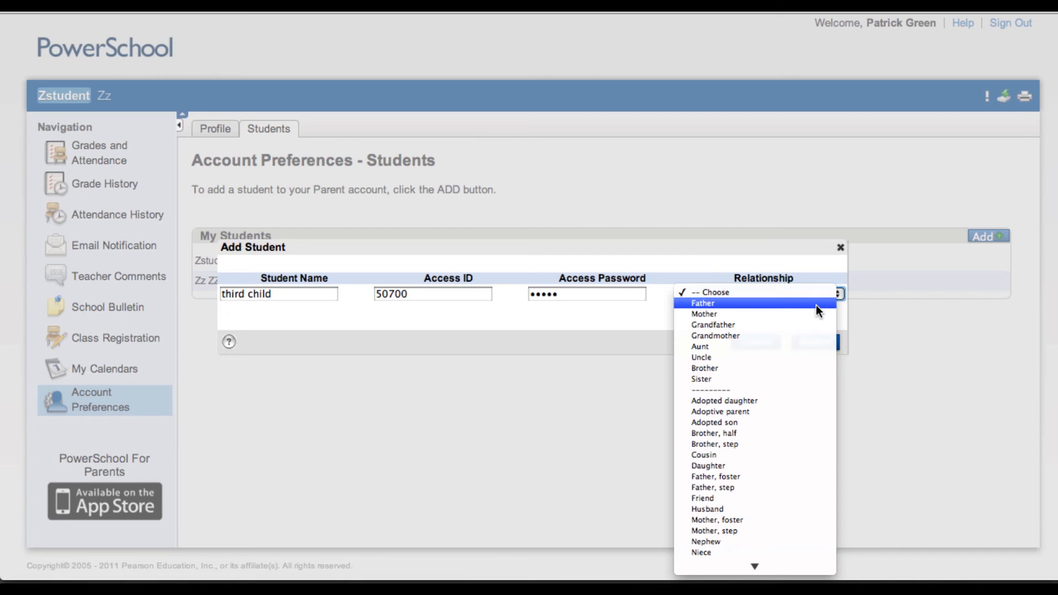
click(701, 303)
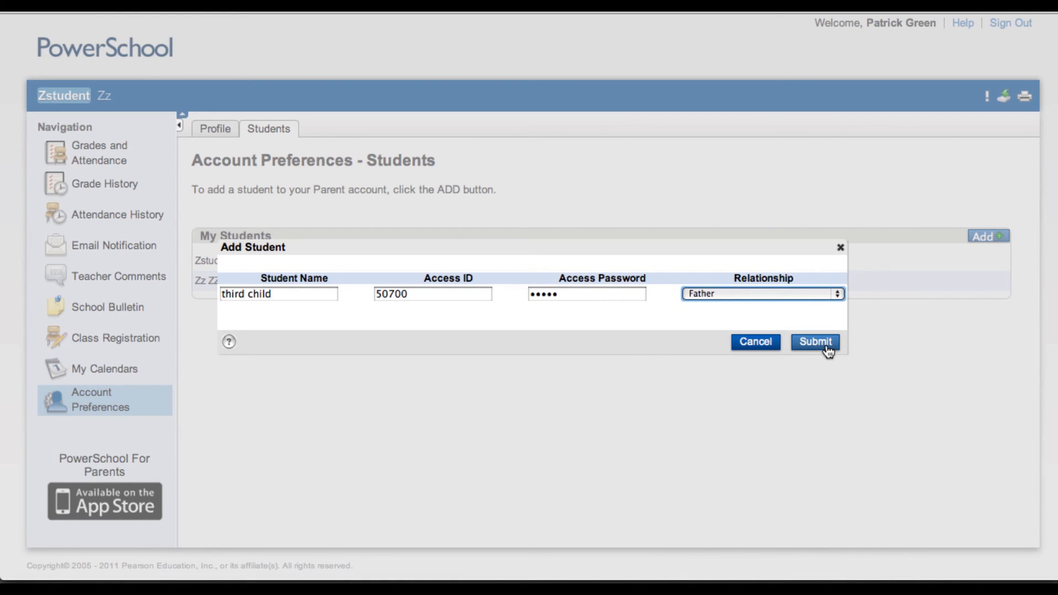
click(815, 342)
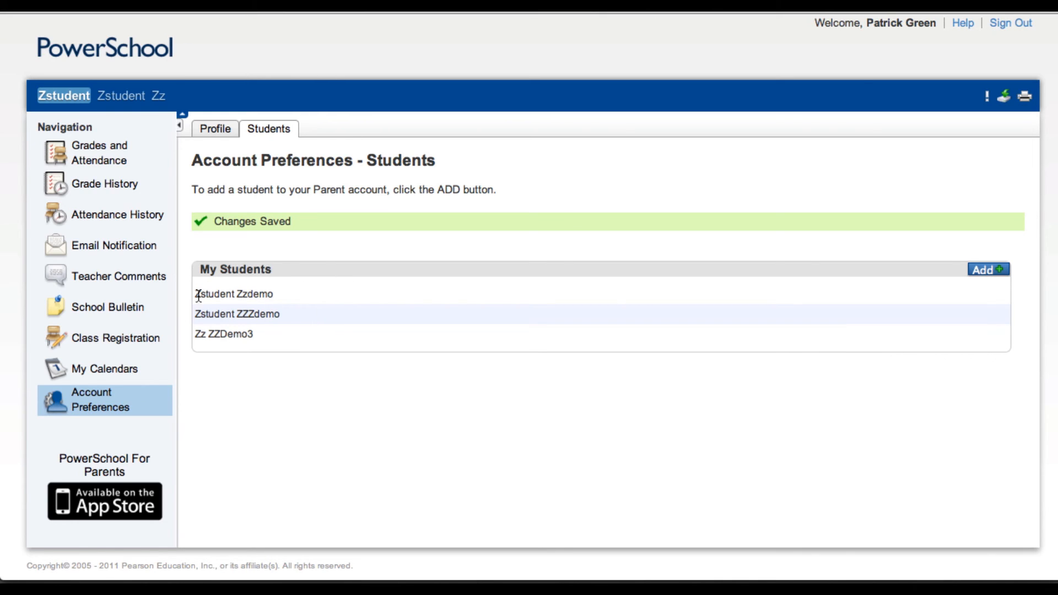
mouse_move(293, 342)
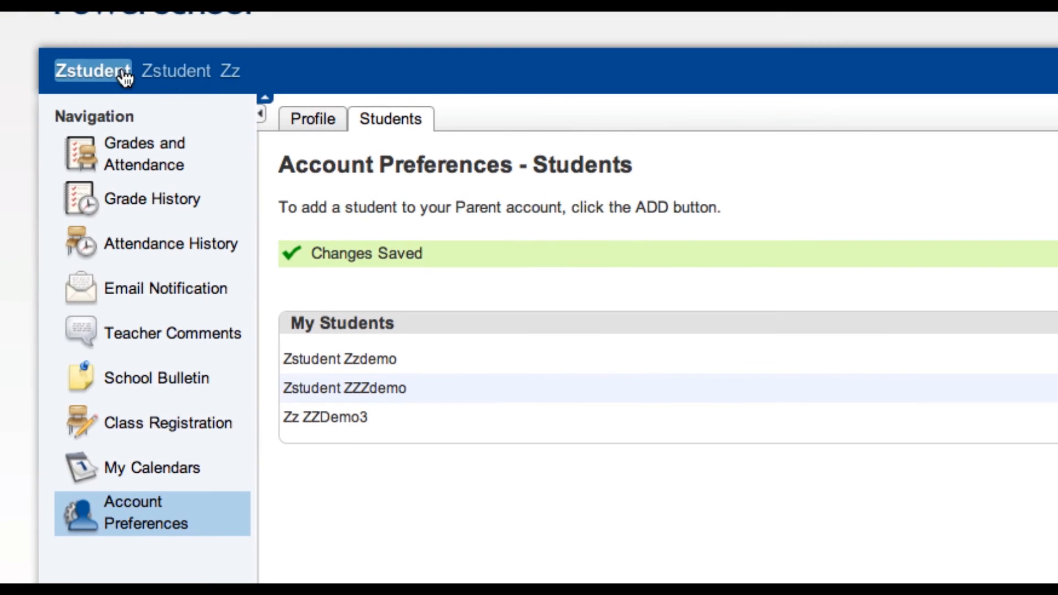
mouse_move(303, 80)
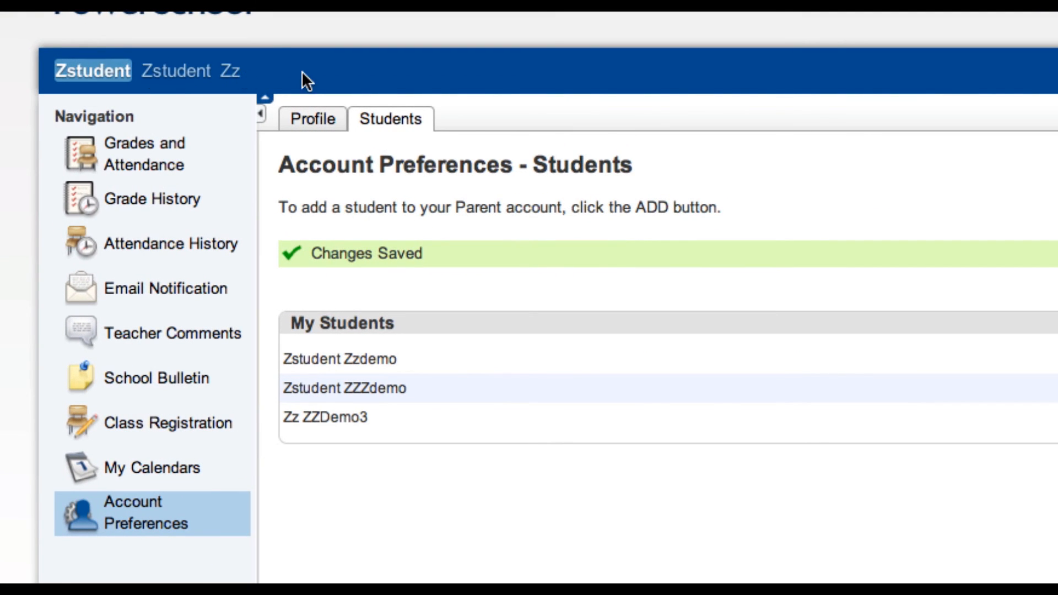
mouse_move(229, 71)
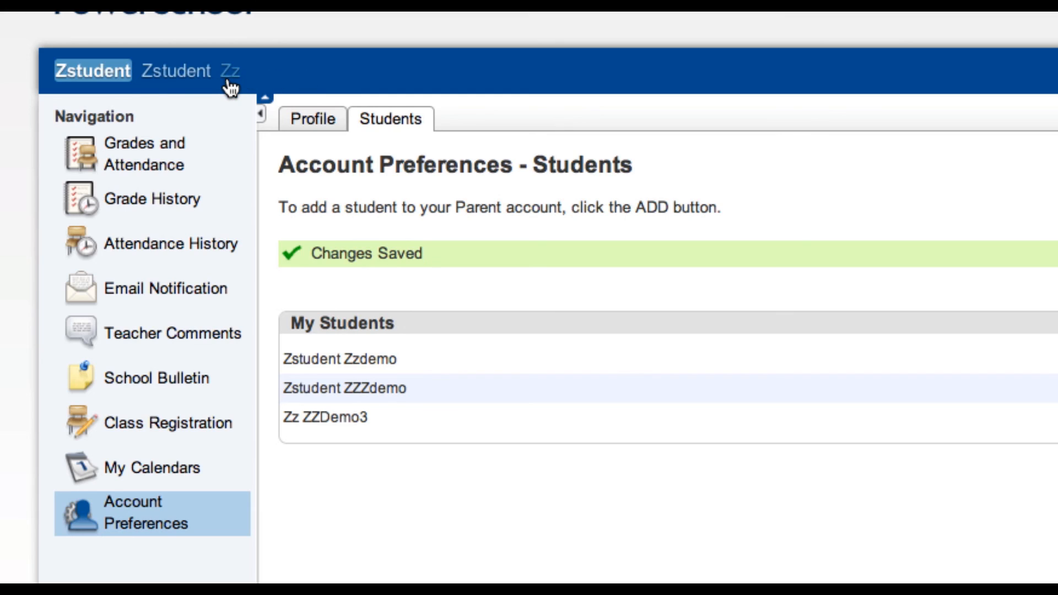